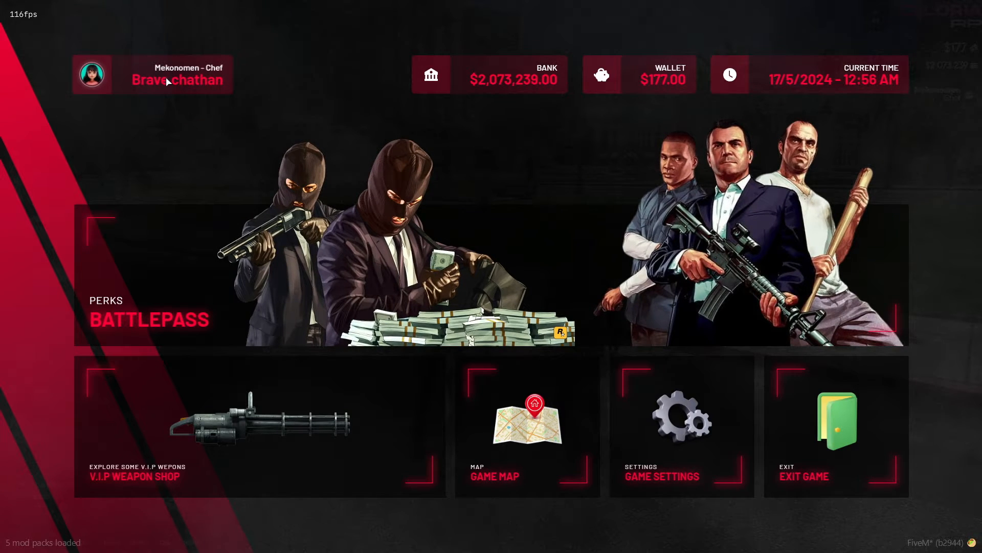
mouse_move(156, 89)
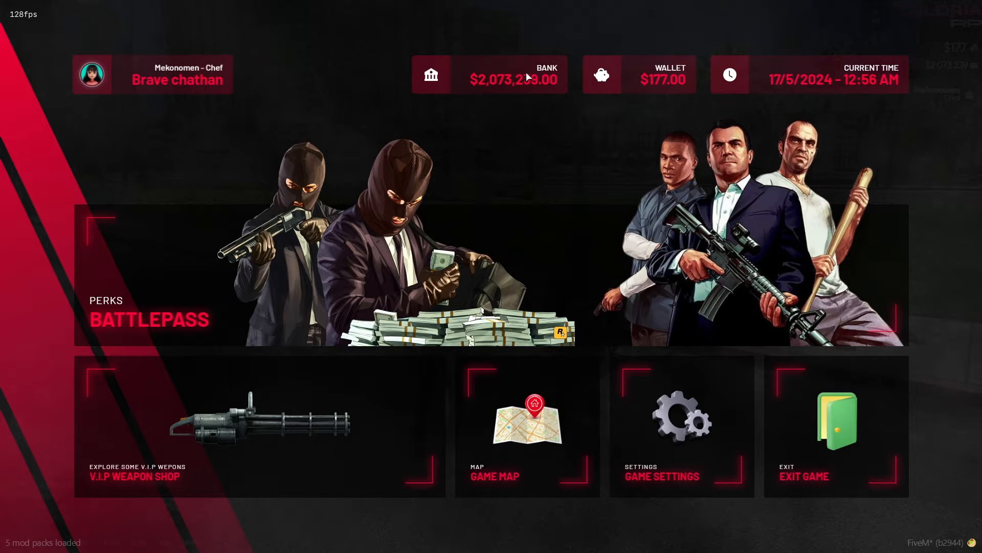
mouse_move(677, 83)
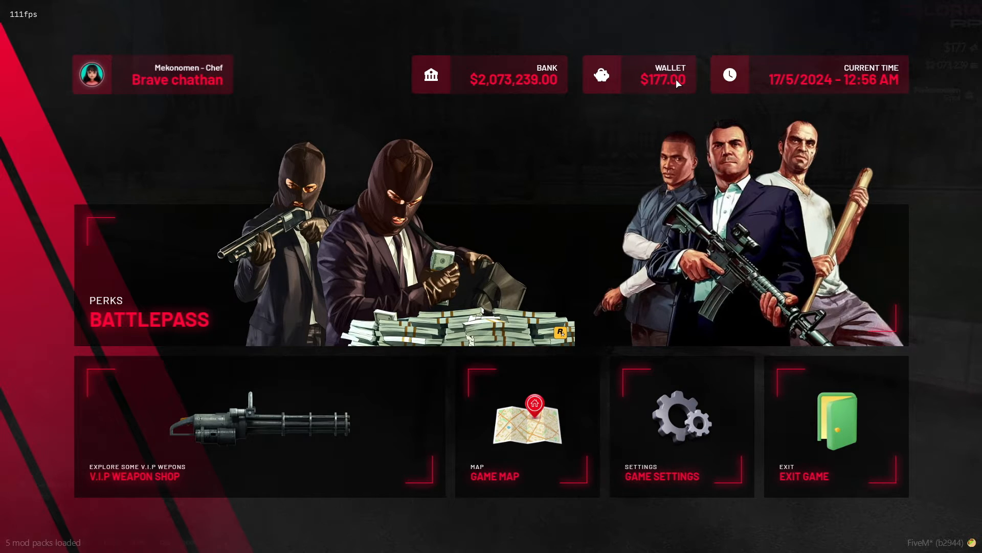
mouse_move(841, 87)
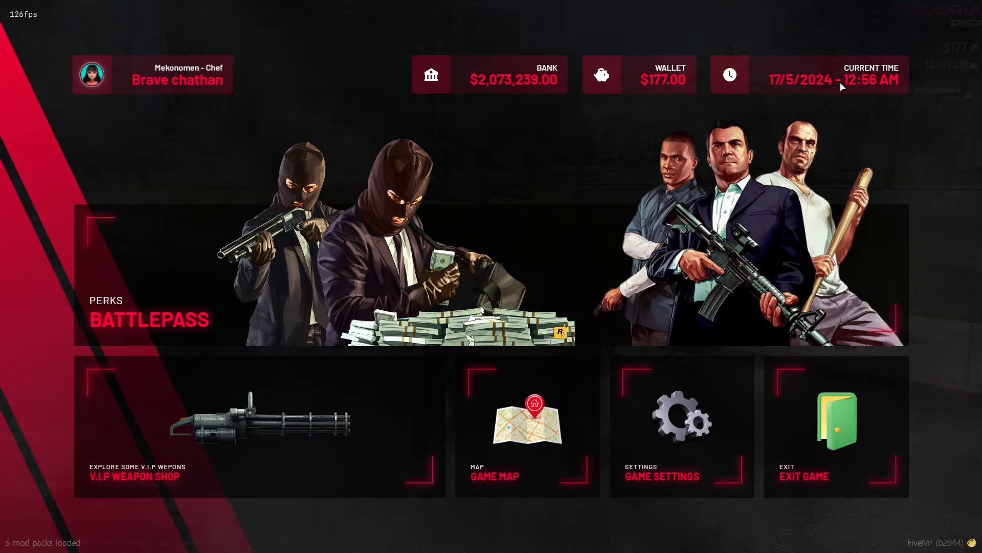
mouse_move(758, 182)
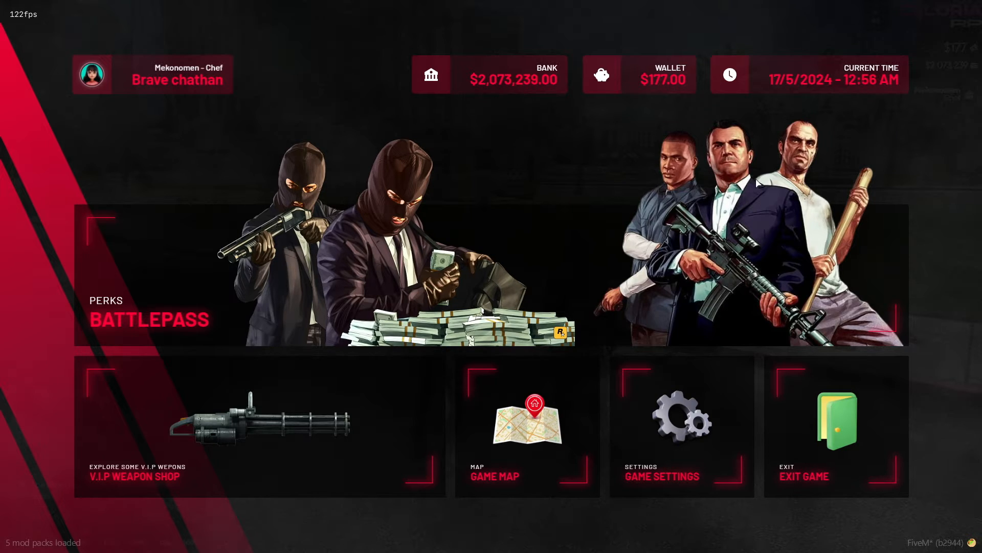
mouse_move(797, 417)
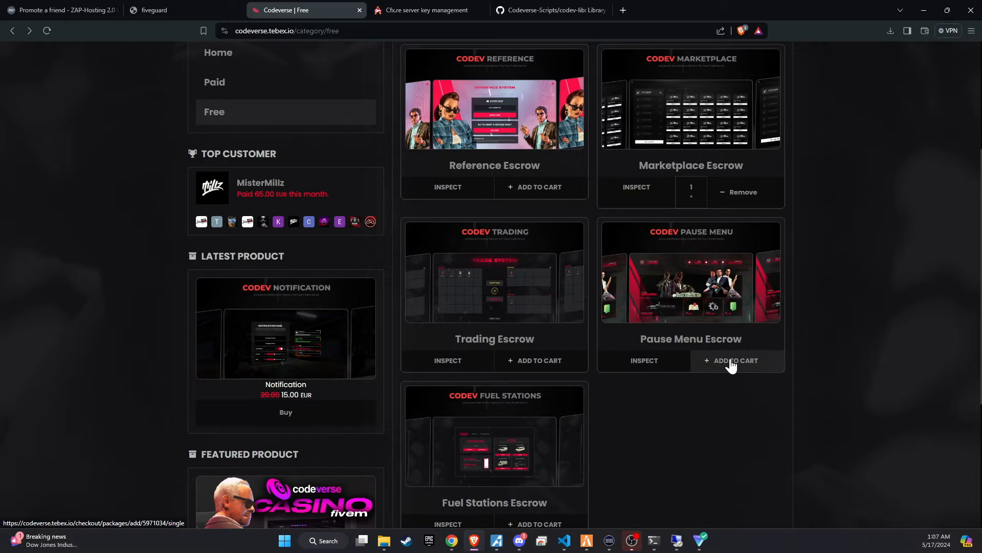
Add Pause Menu Escrow to the cart and complete the free €0.00 checkout
left_click(737, 360)
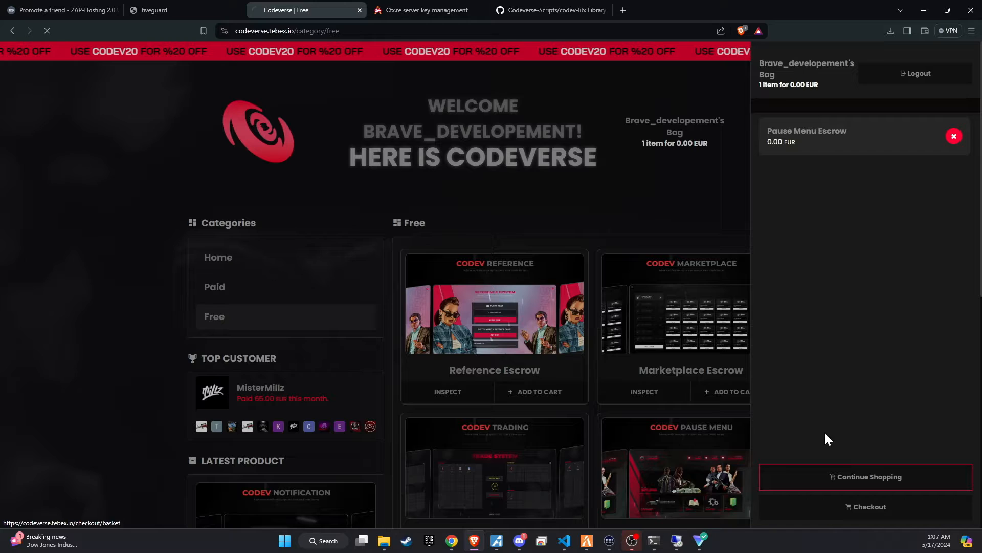
left_click(866, 506)
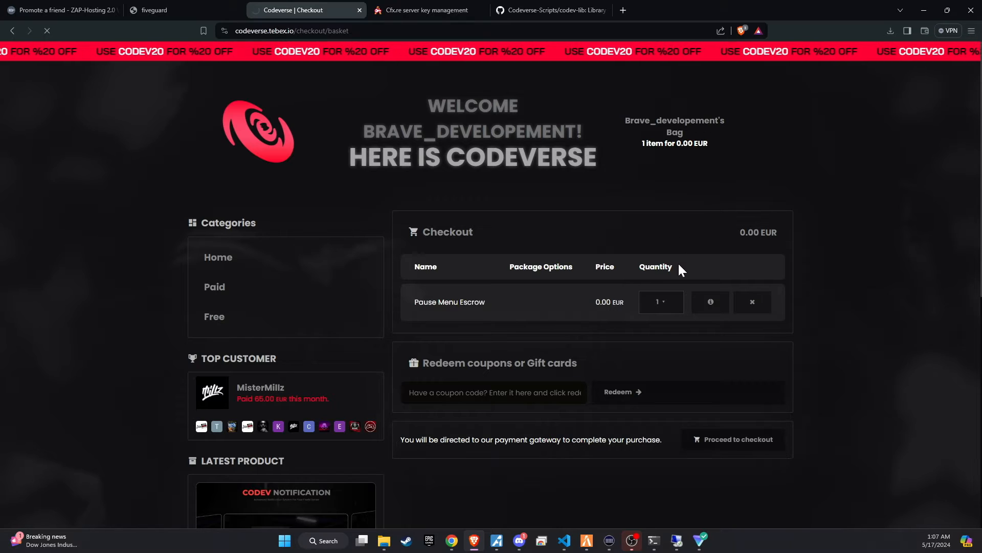
left_click(734, 439)
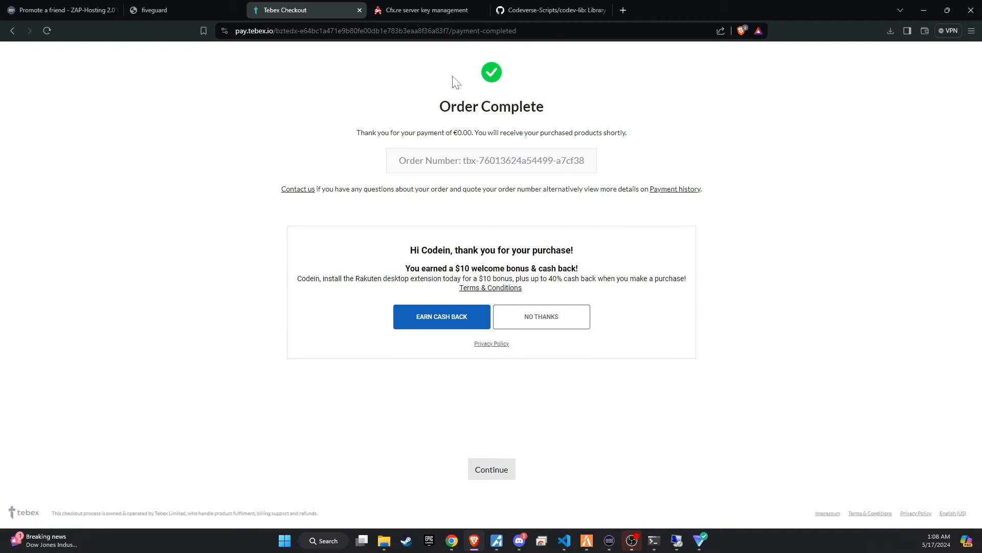
Download the granted Pause Menu (Escrowed) asset from Keymaster's Granted Assets
left_click(423, 11)
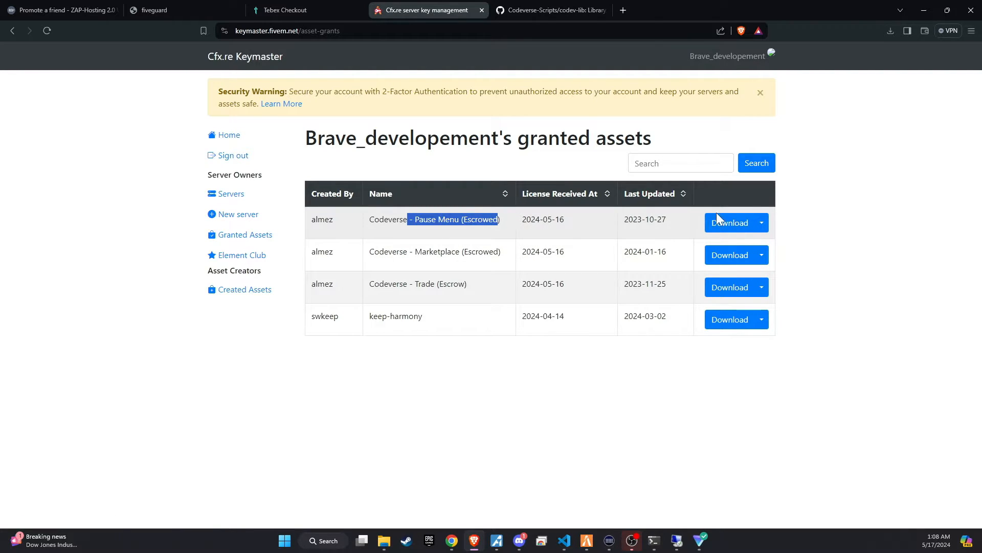
left_click(729, 223)
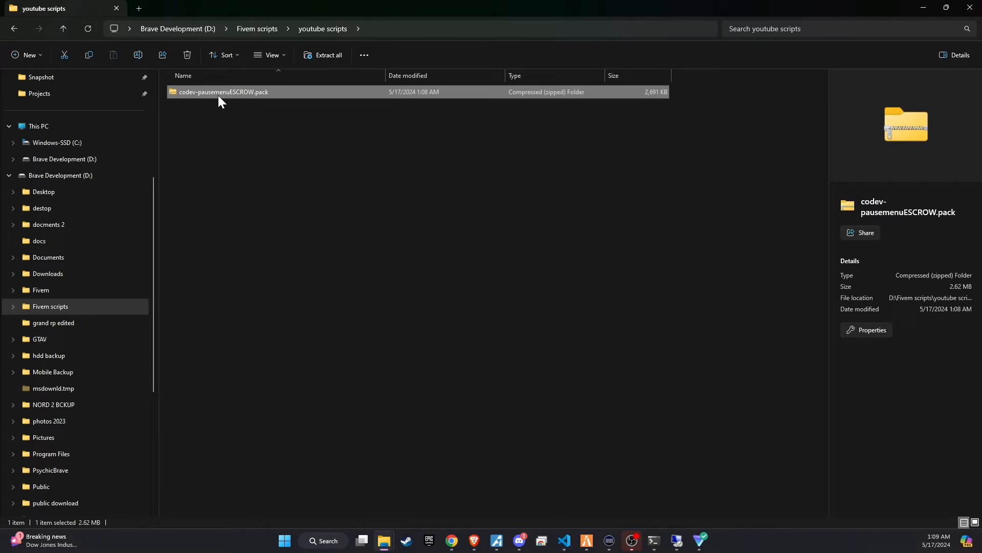
mouse_move(299, 188)
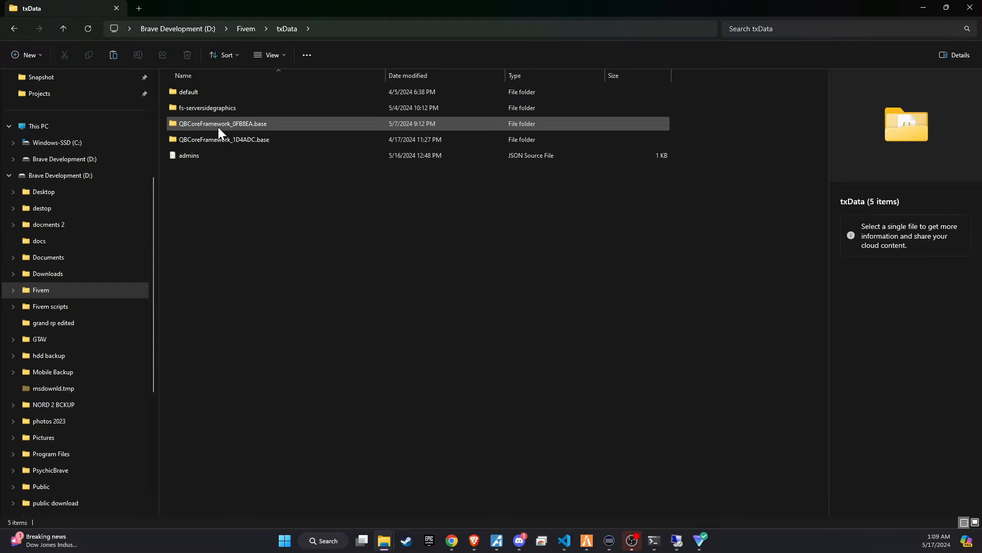
Place codev-pausemenu in QBCoreFramework_0FB8EA.base resources [standalone] and open its config.lua
double_click(219, 122)
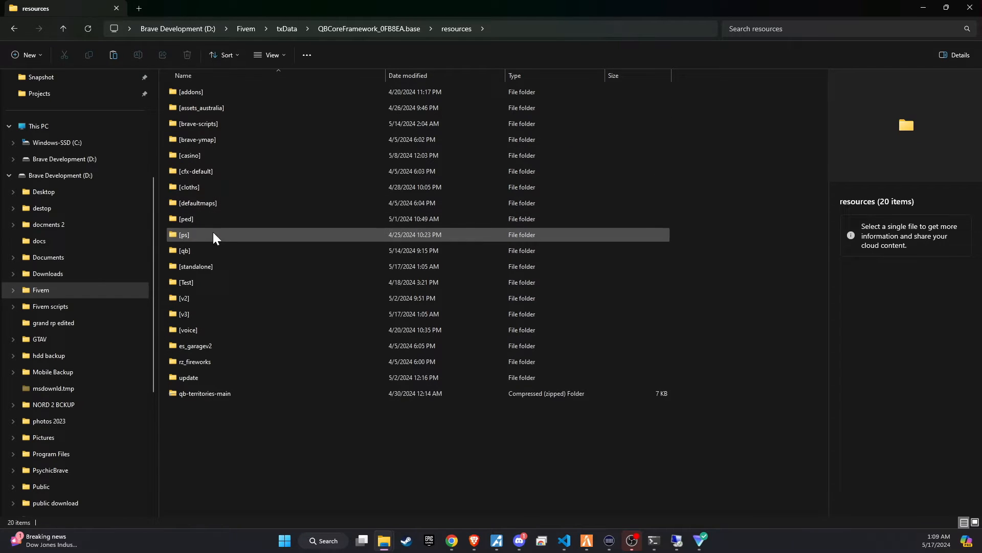
left_click(196, 266)
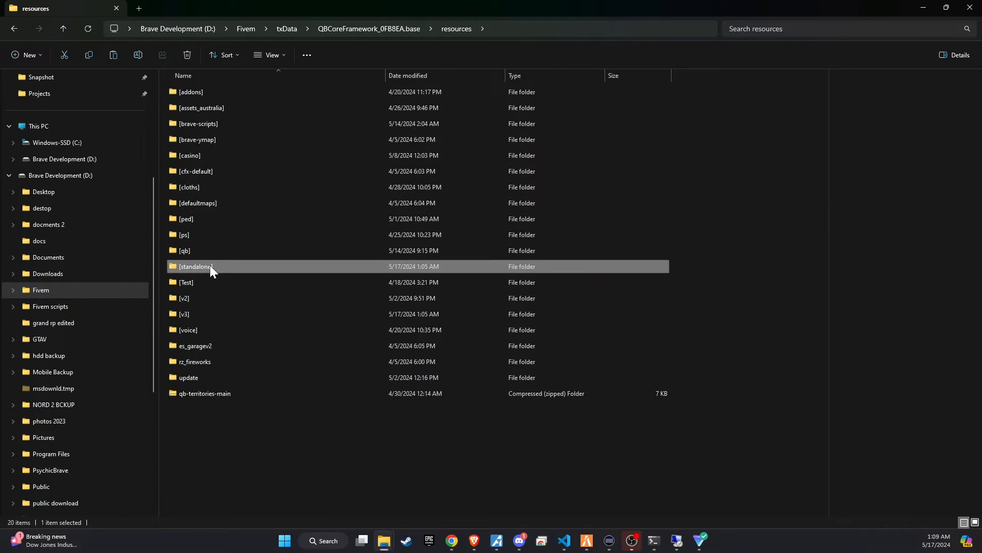
double_click(195, 266)
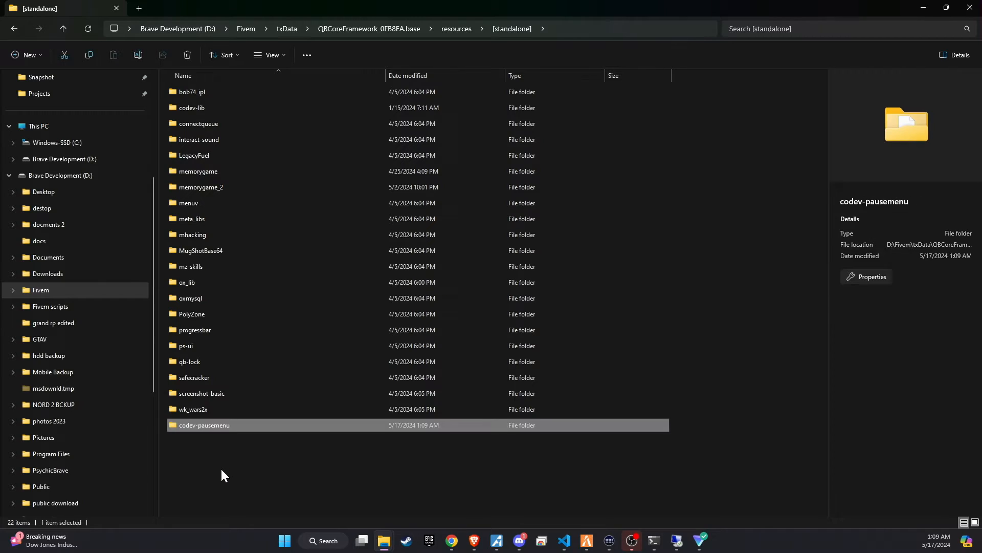
double_click(204, 424)
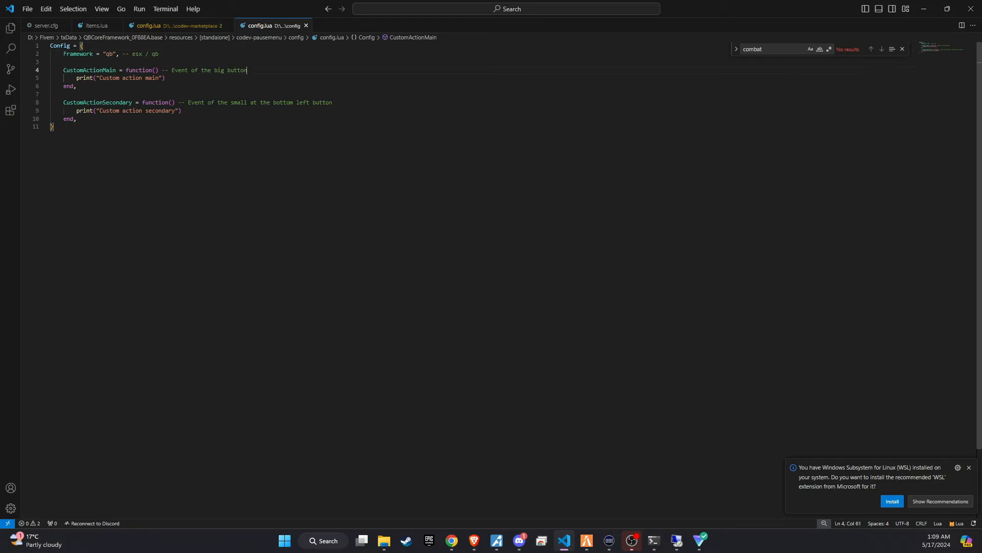
Note Battlepass as the main custom action and VIP STORE as the secondary in config.lua
type("Battlepass")
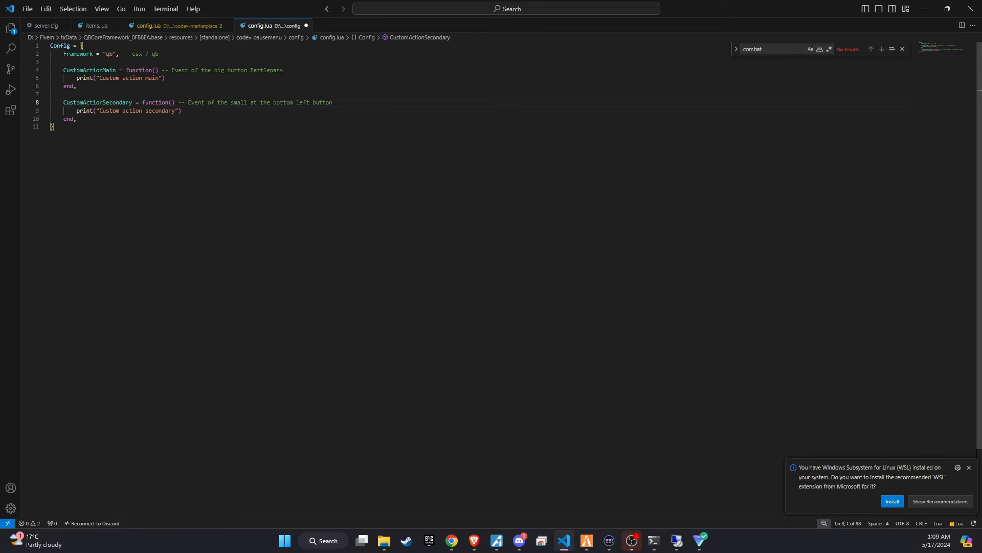
type("VIP STORE")
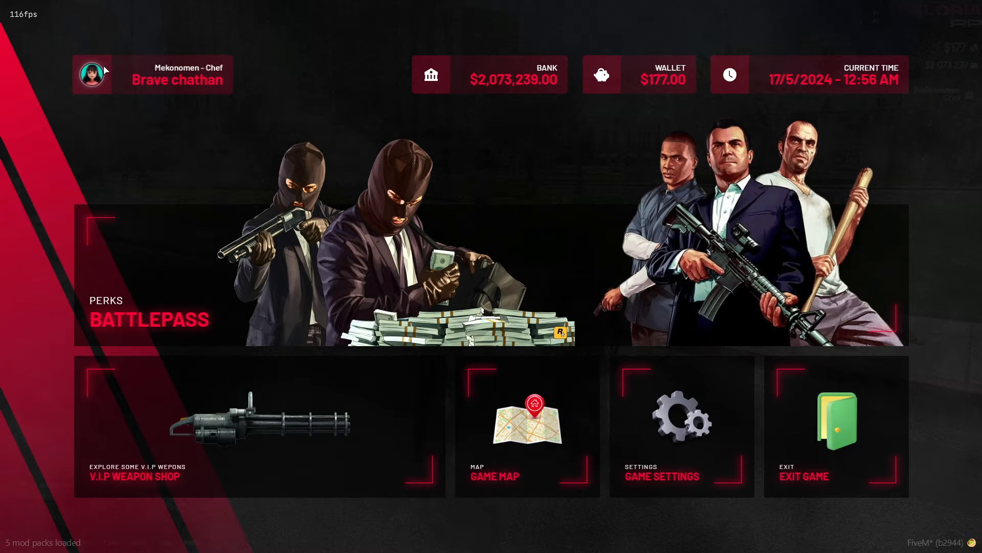
mouse_move(193, 73)
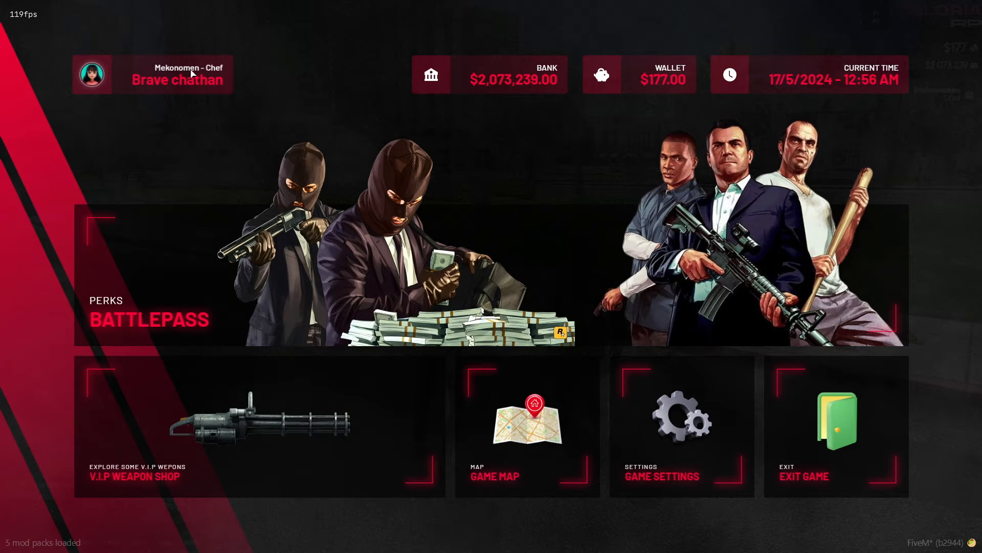
mouse_move(516, 83)
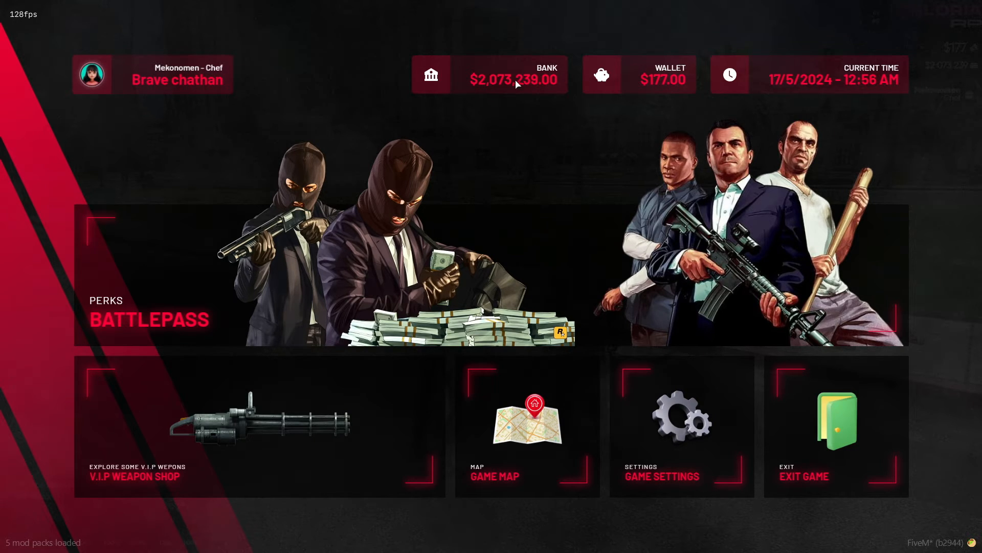
mouse_move(688, 86)
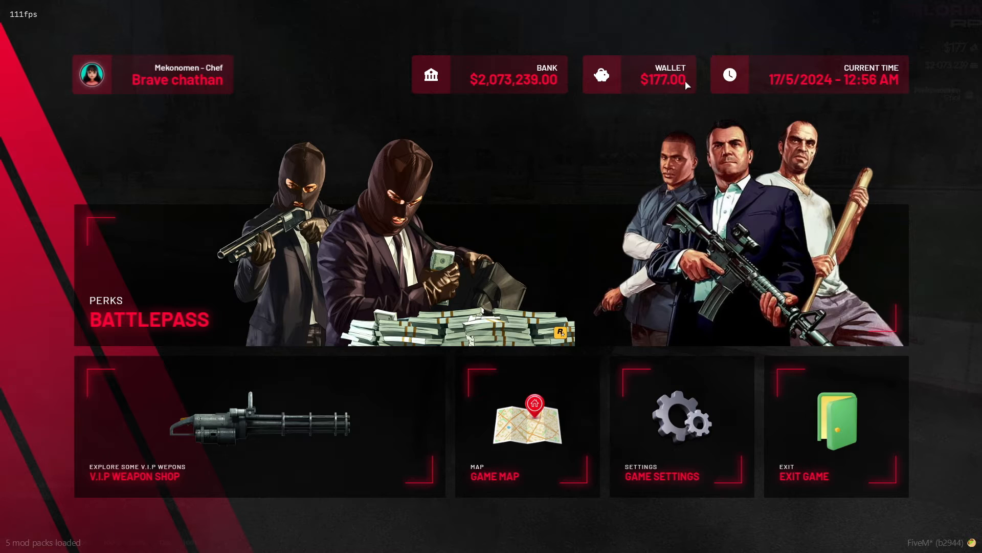
mouse_move(834, 82)
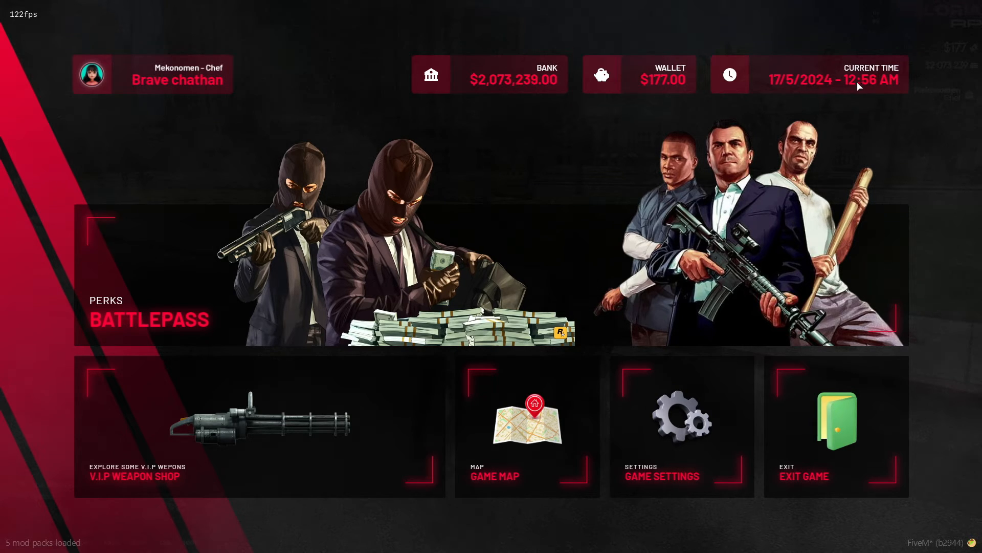
mouse_move(686, 429)
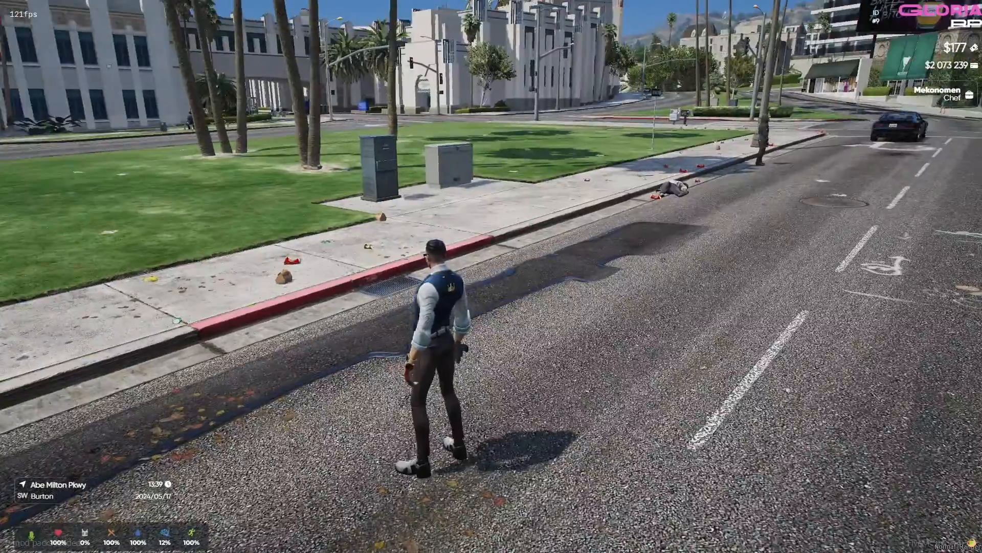
Reopen the custom pause menu in-game and hover the Battlepass tile
key("Escape")
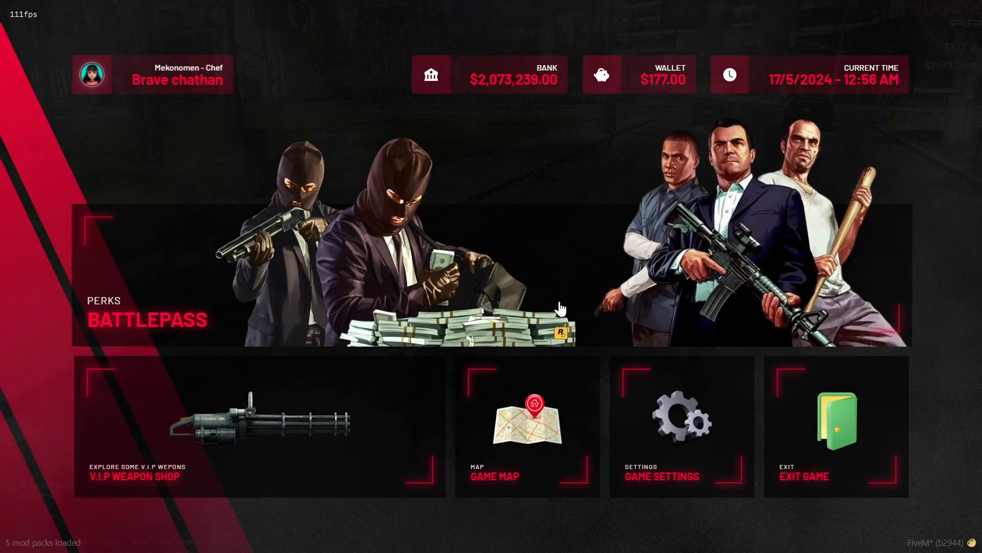
left_click(681, 426)
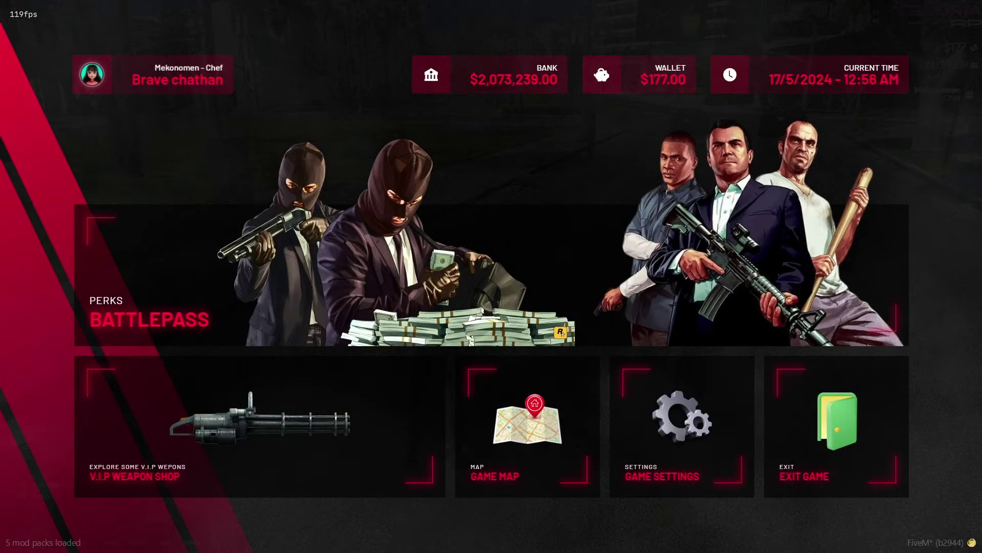
mouse_move(874, 418)
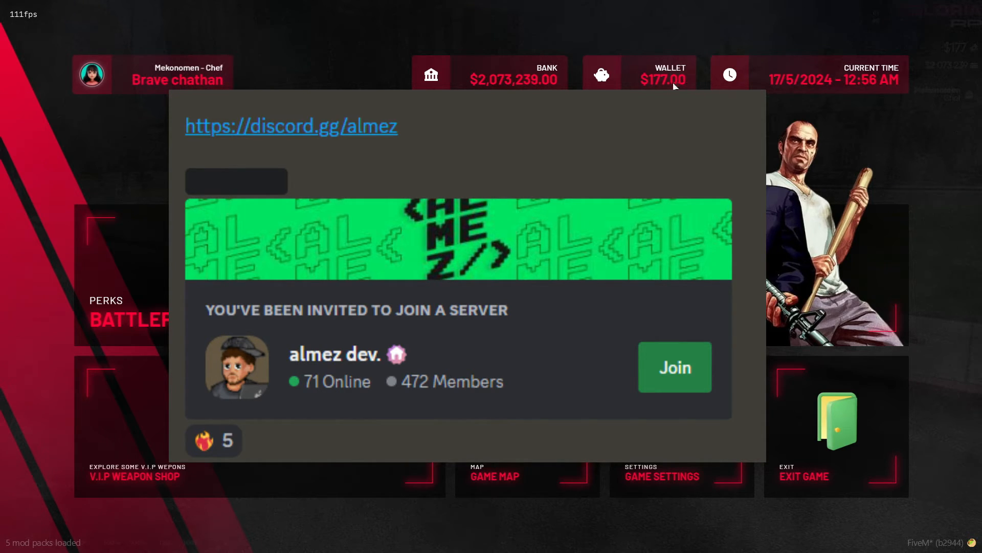
mouse_move(864, 94)
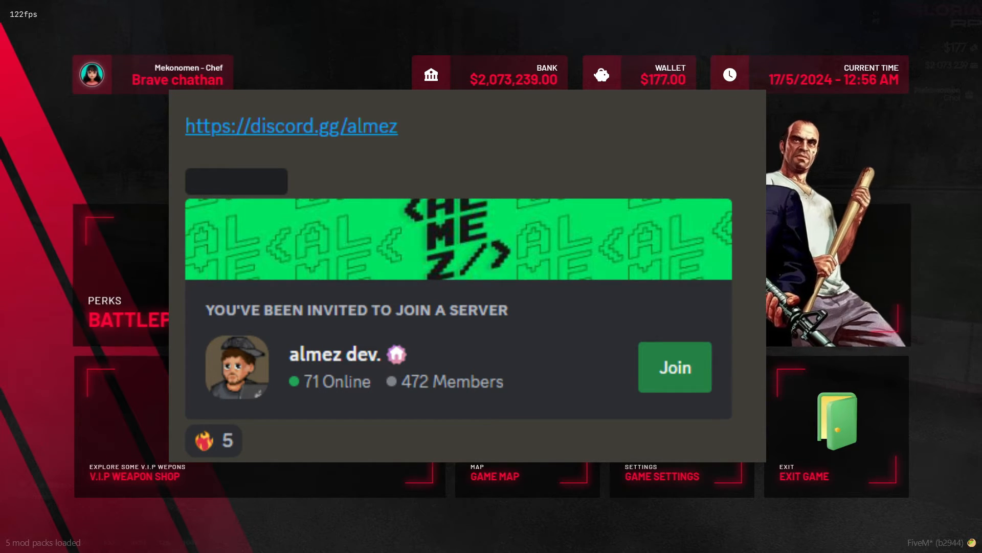
mouse_move(792, 420)
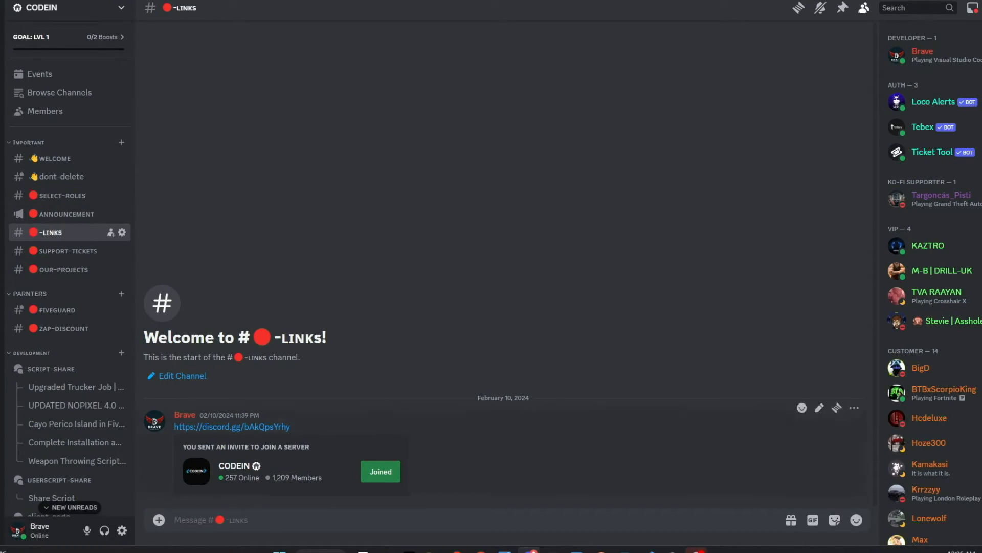
mouse_move(287, 491)
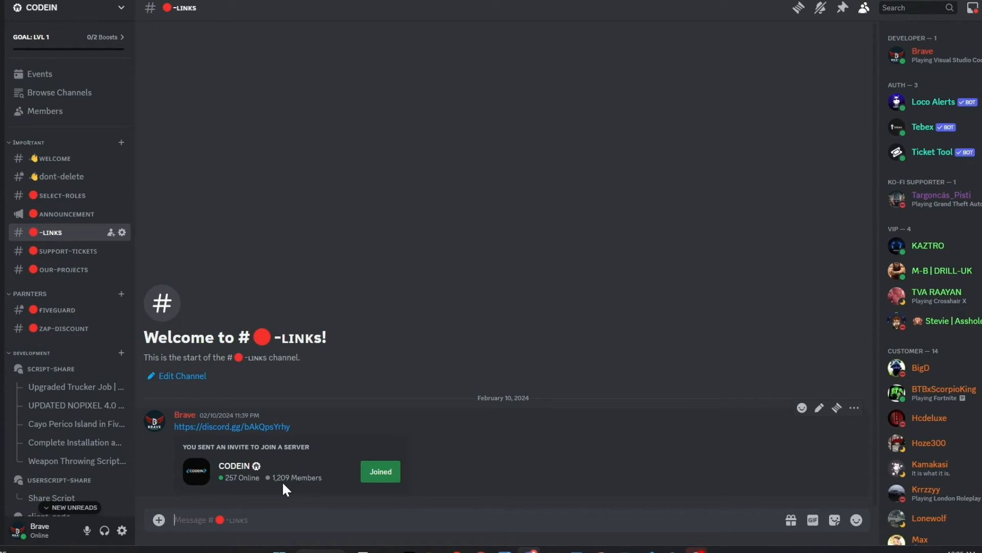
mouse_move(207, 288)
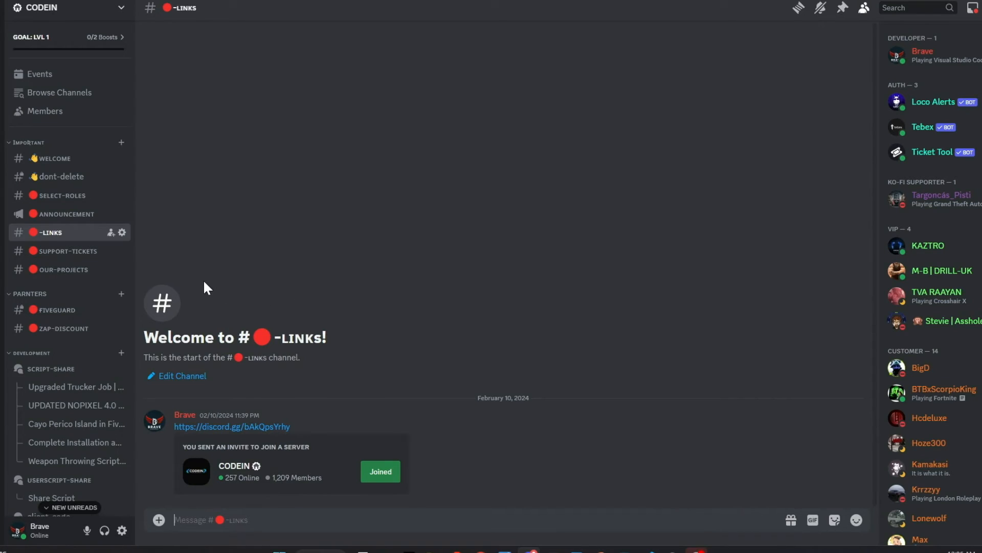
mouse_move(122, 311)
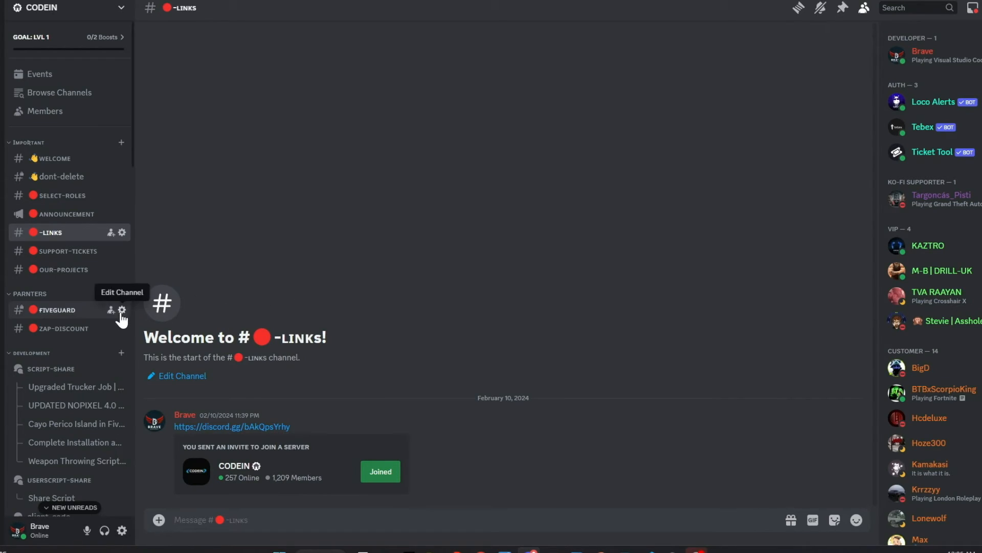
Open the CODEIN server's #links channel in Discord
left_click(54, 157)
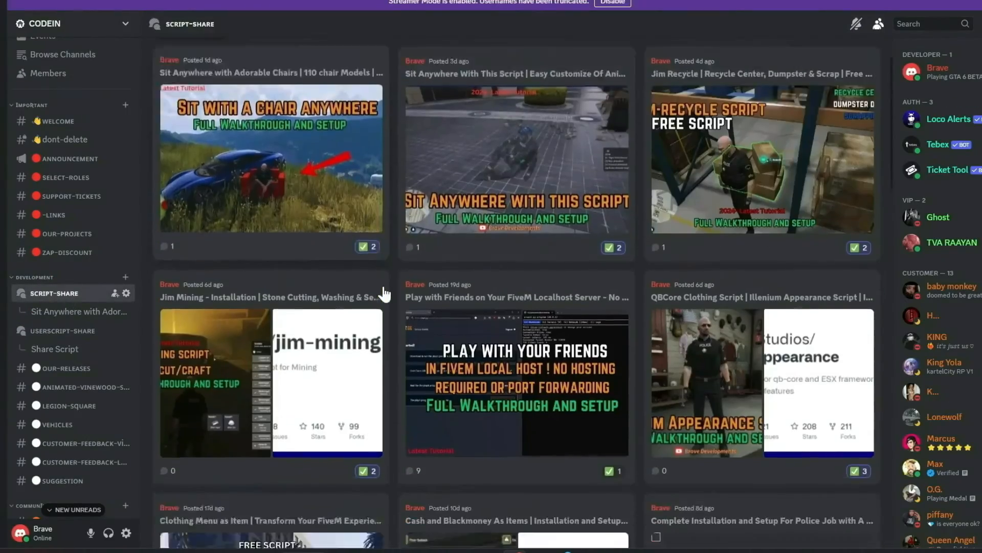
Browse the script-share posts, then open the userscript-share forum with its Share Script post
scroll("down", 3)
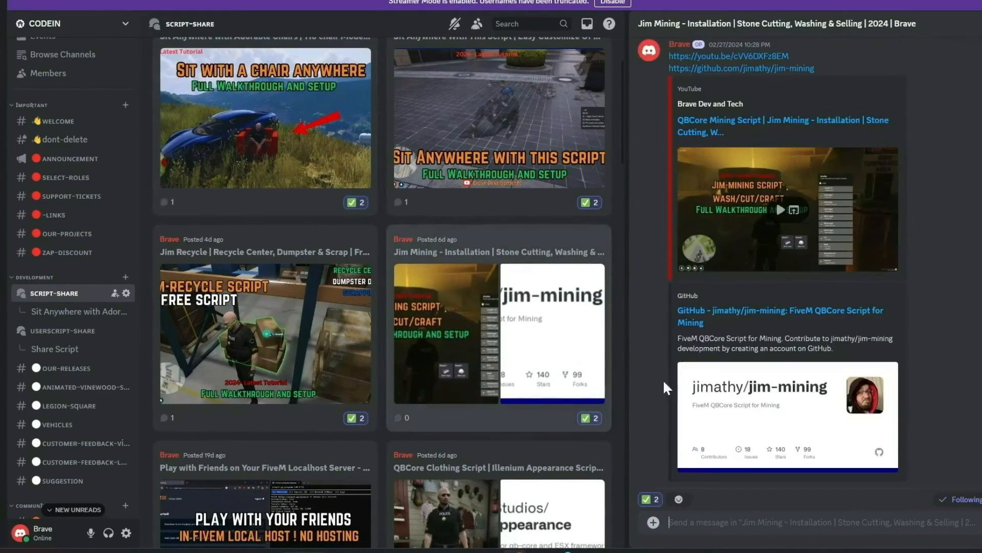
left_click(54, 348)
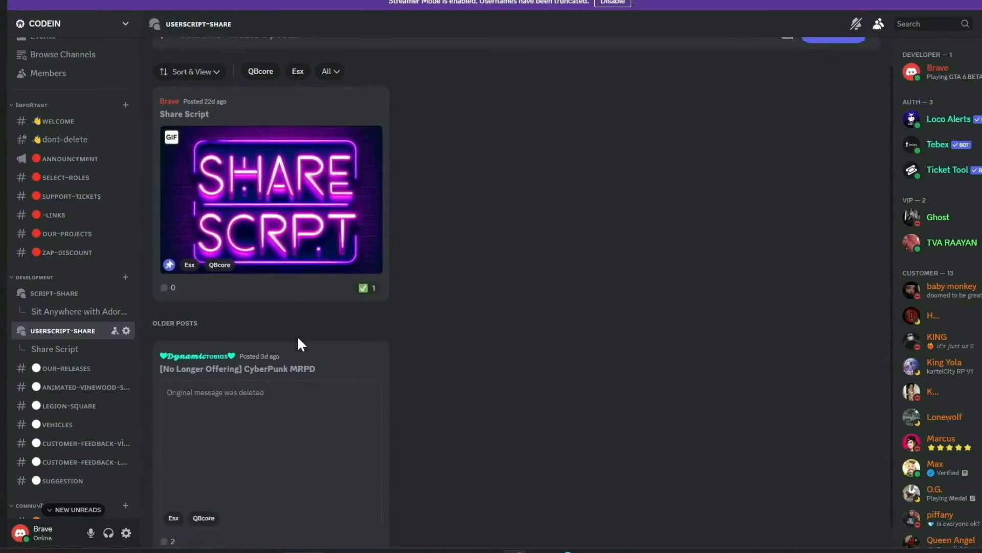
scroll("down", 3)
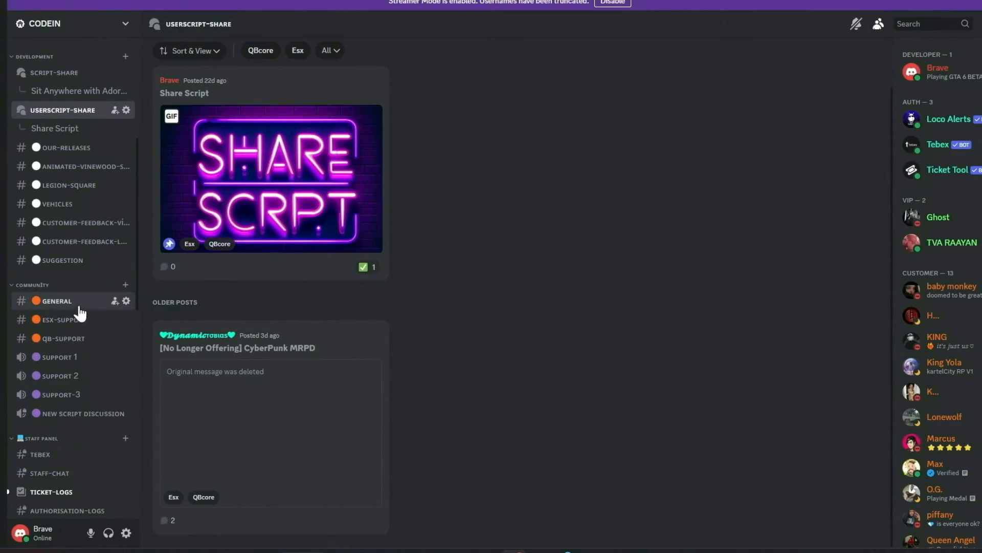
Read the #qb-support channel, then open #general in the Community category
left_click(62, 338)
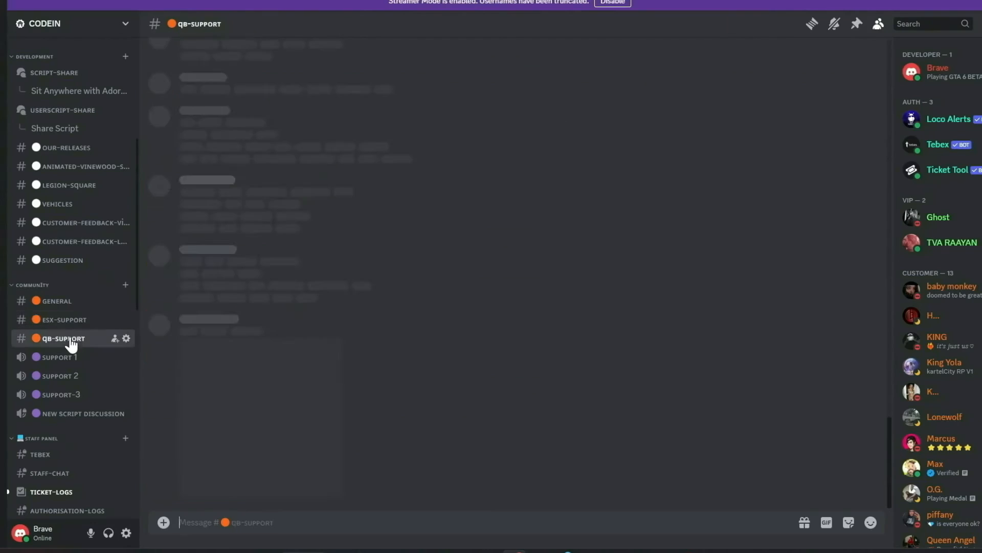
left_click(61, 338)
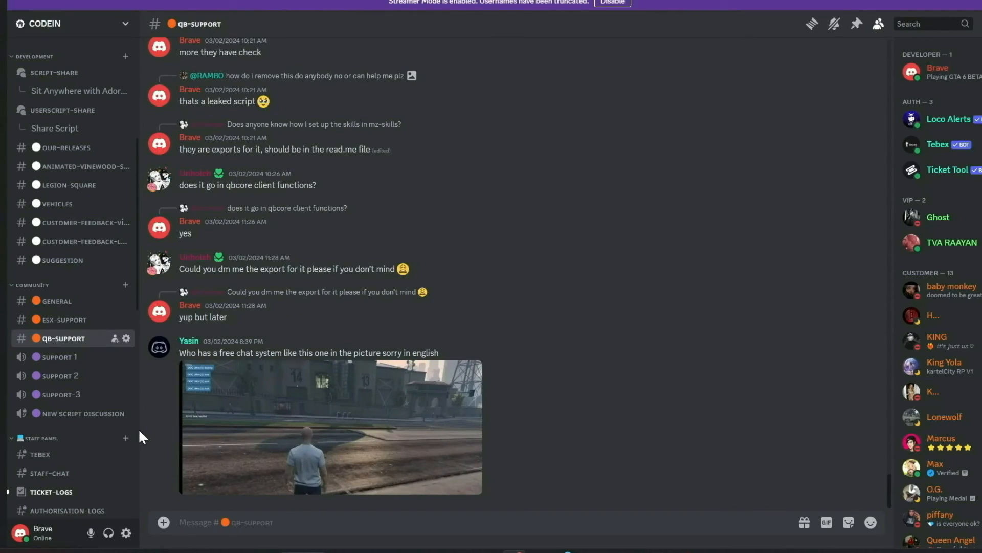
mouse_move(75, 368)
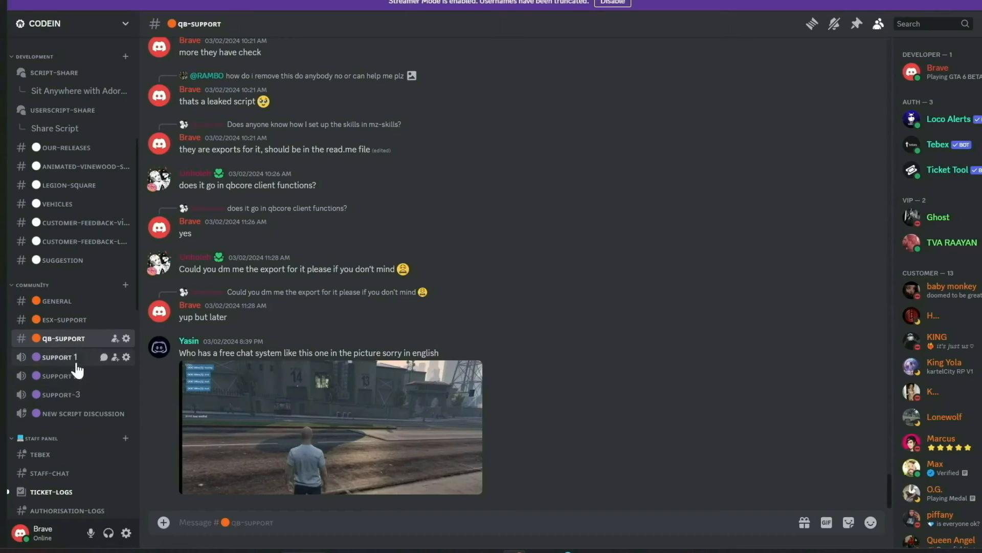
mouse_move(84, 352)
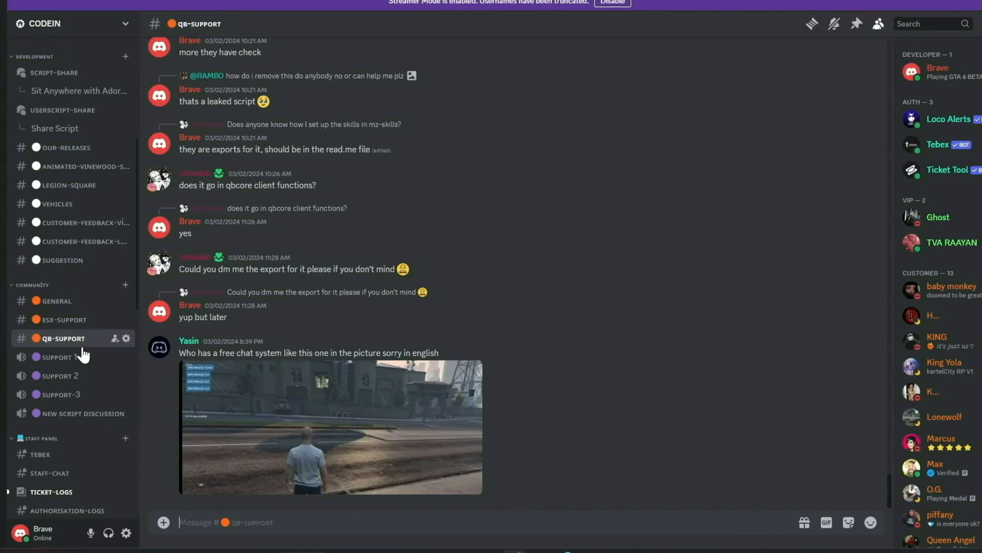
left_click(54, 301)
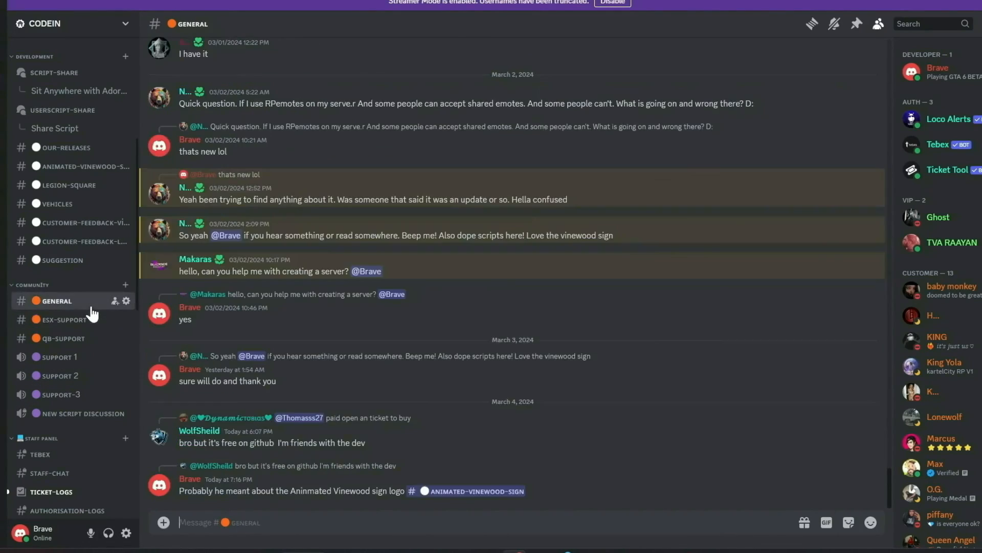
scroll("down", 3)
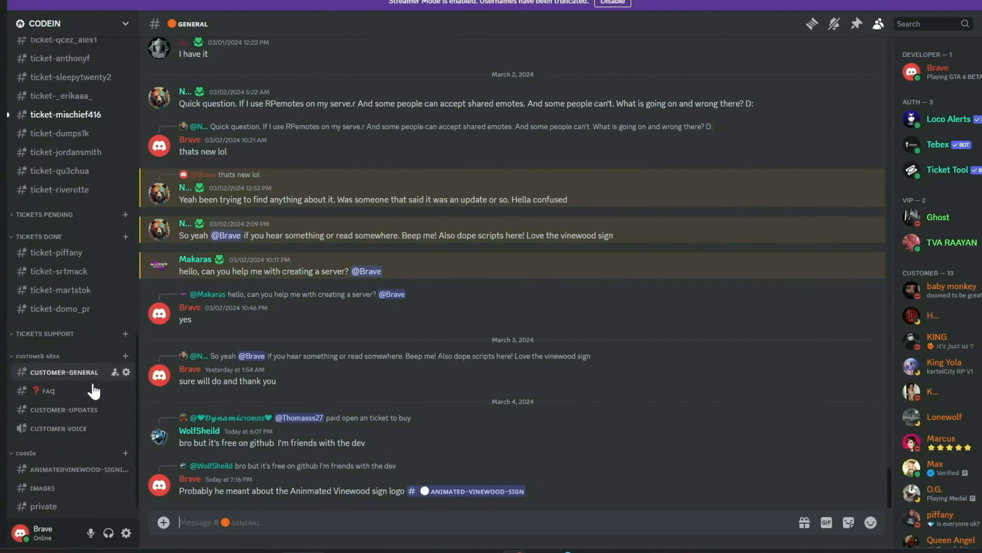